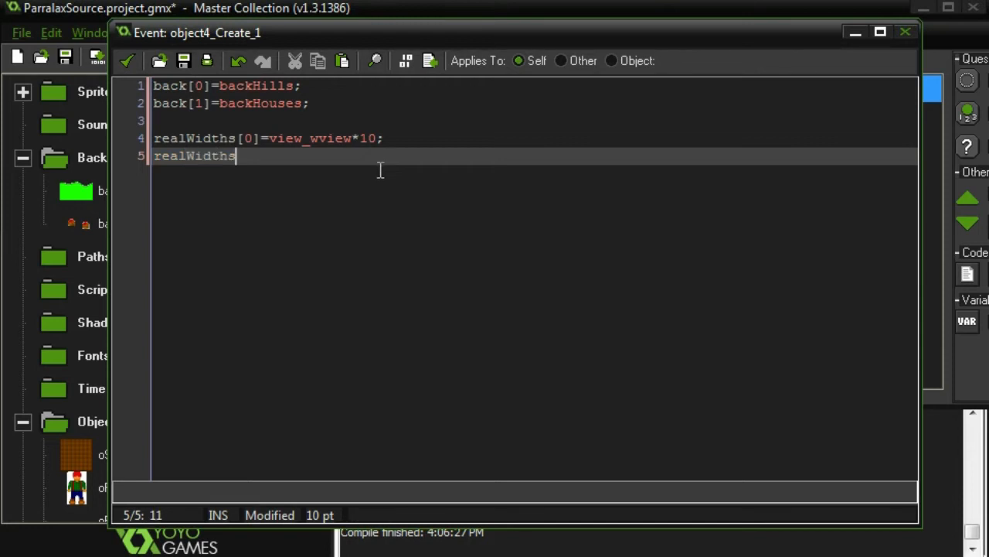
Finish the Create event with realWidths[1] = view_wview*2 for the houses layer
text([1]=view_wview*2;)
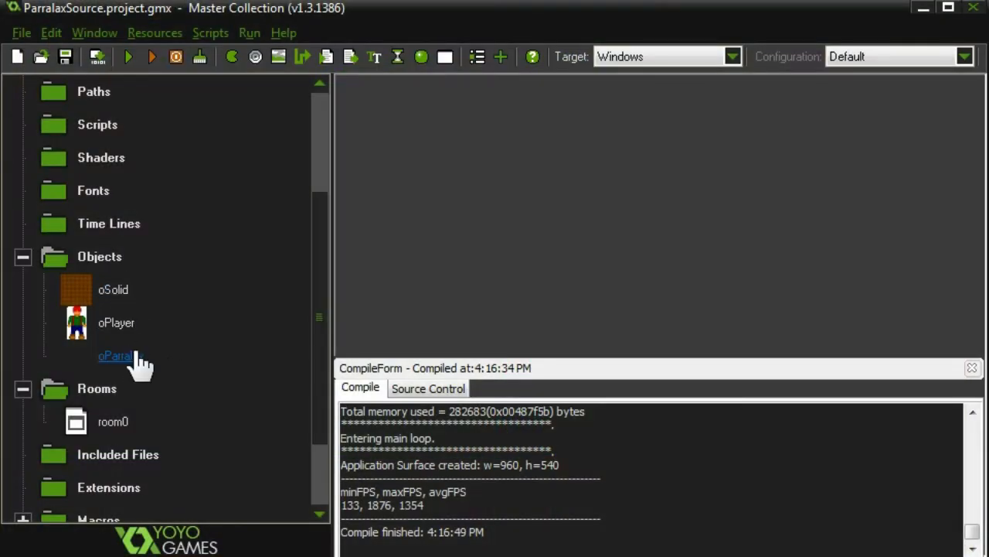
In oParallax's Draw event, brace the layer loop and set var offset = view_xview*dx[i]
double_click(116, 355)
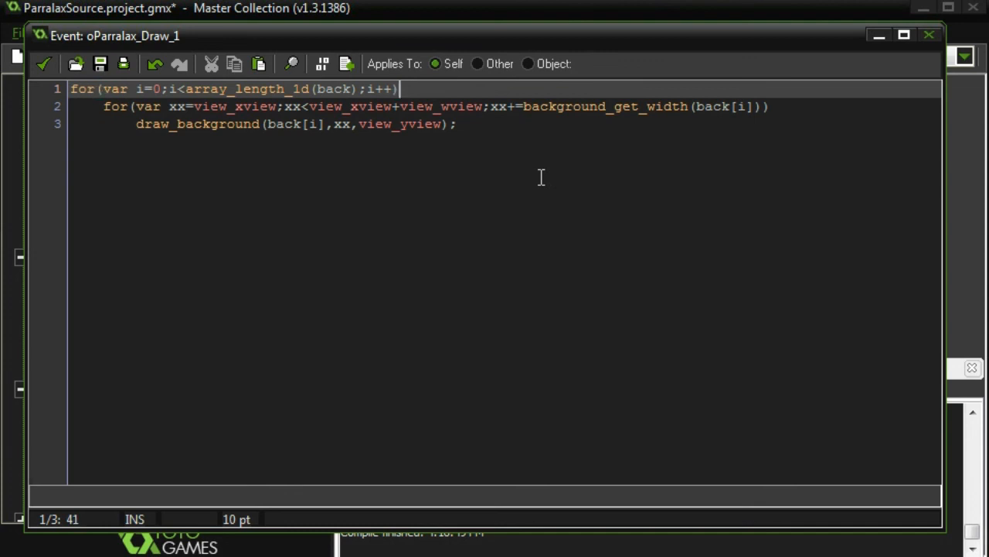
text({)
text(var offset=)
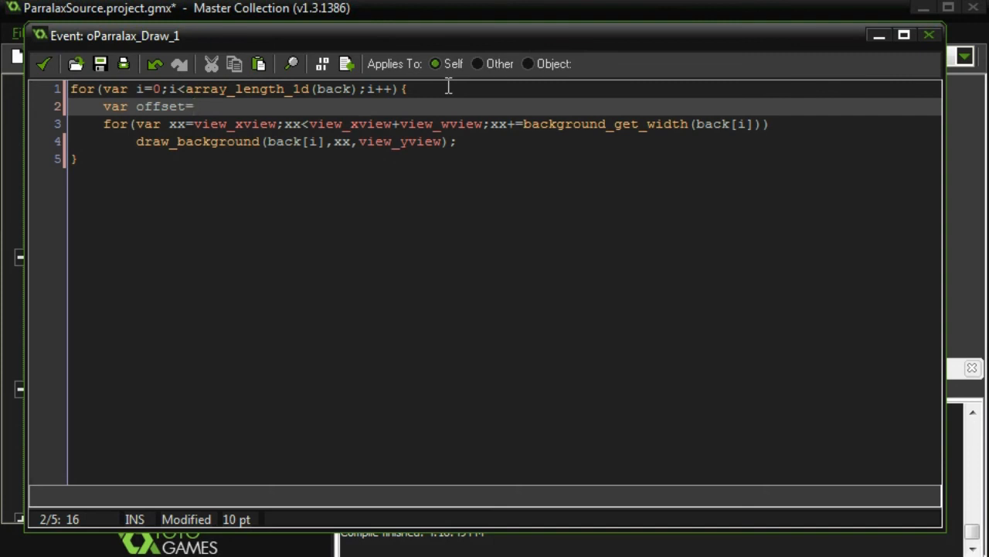
text(view_xview*dx[i];)
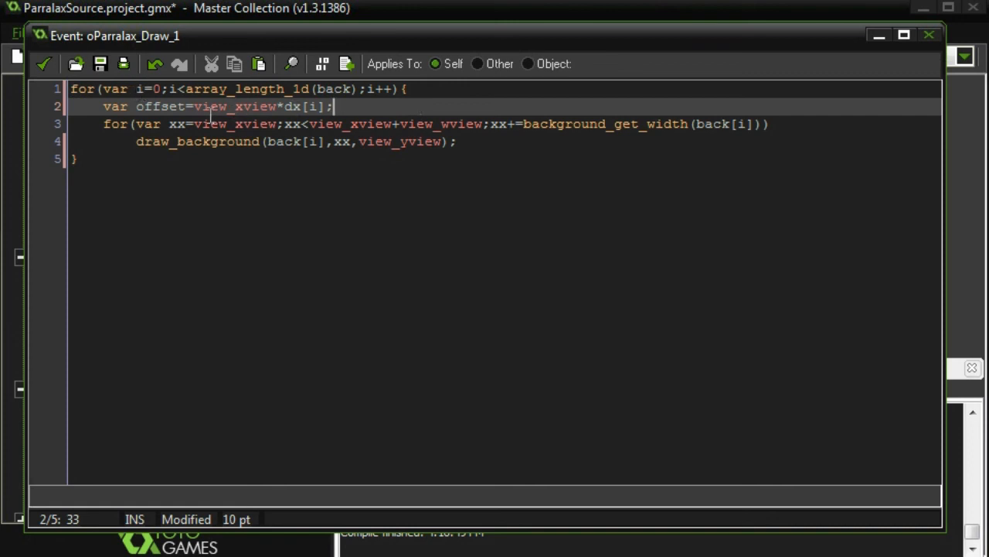